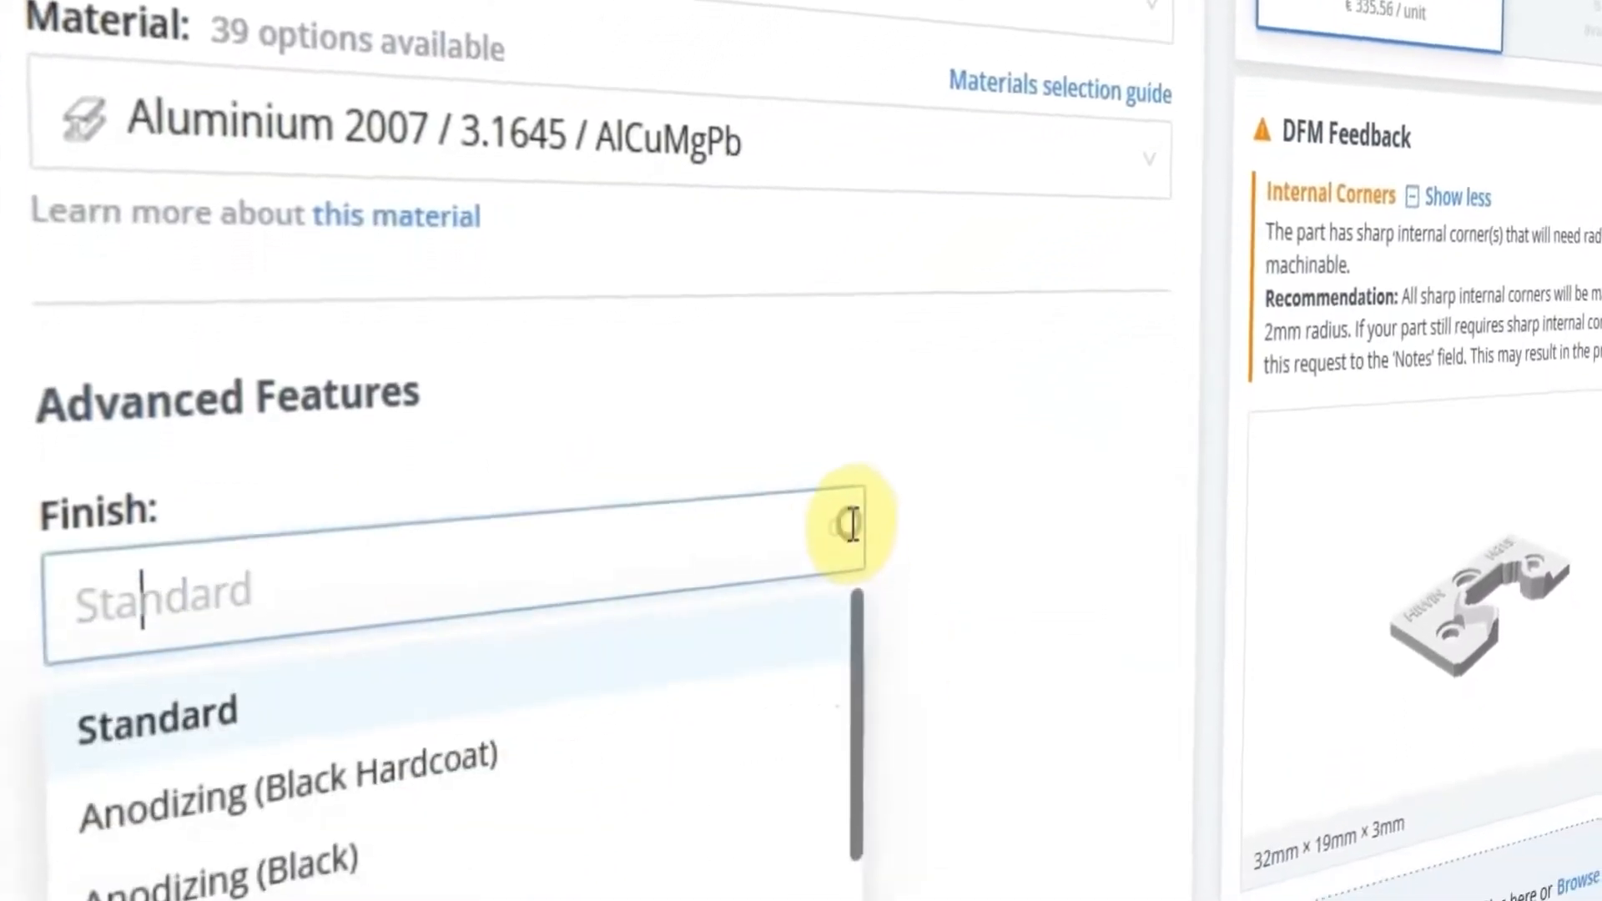
- Choose a surface finish for the part to reach the €5987.01 order summary
left_click(286, 777)
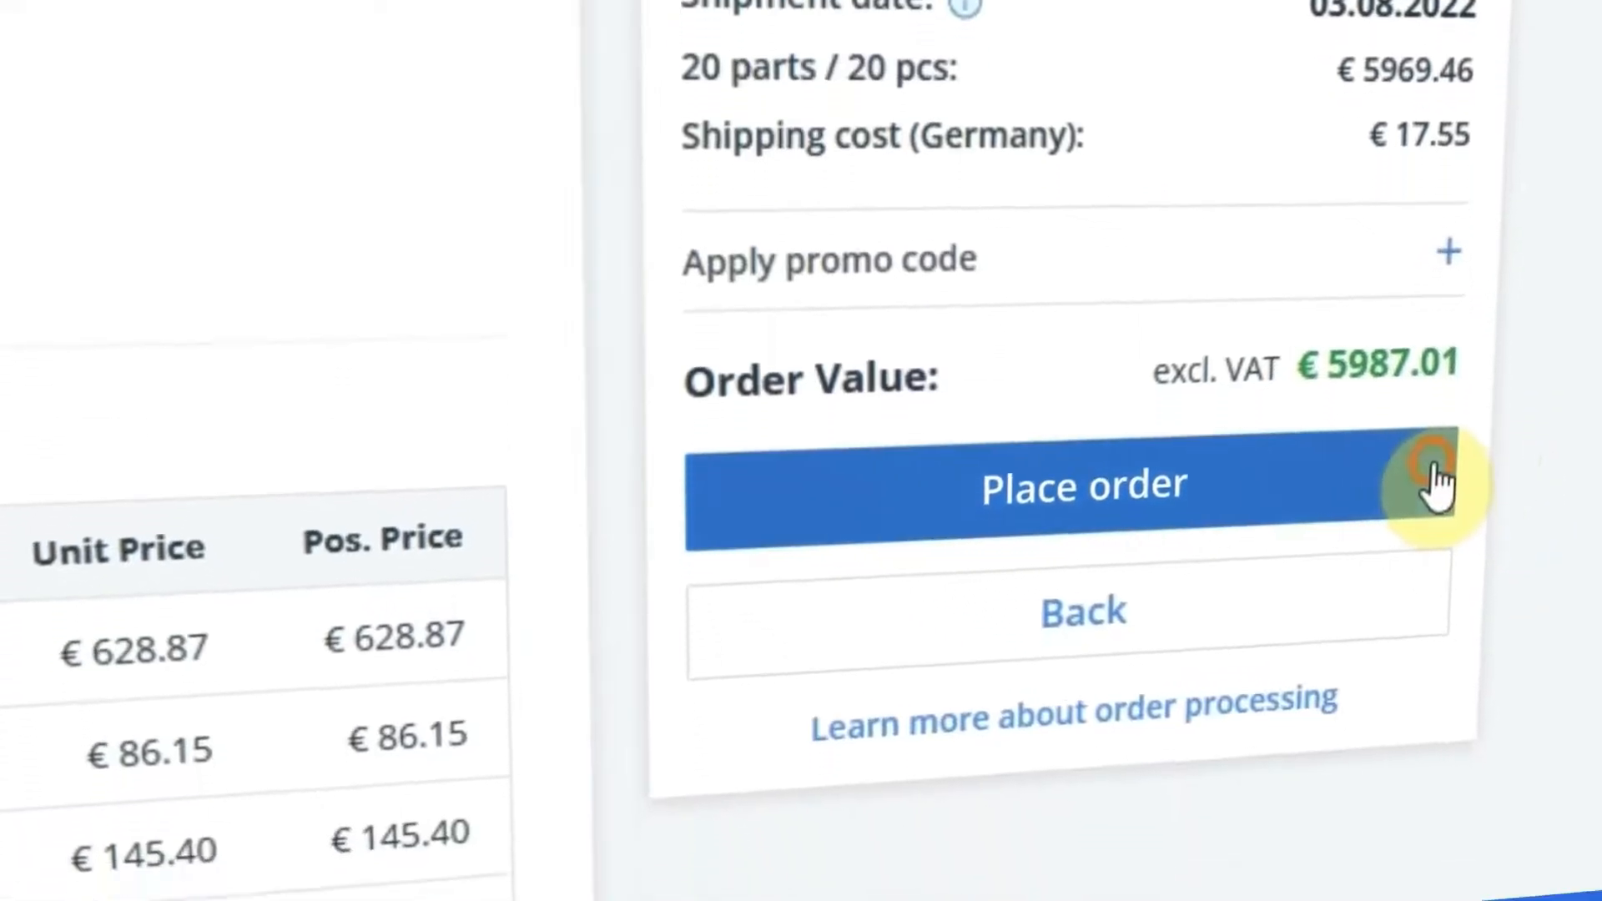
- Place the order for 20 parts and view the supplier rating dashboard
left_click(1082, 485)
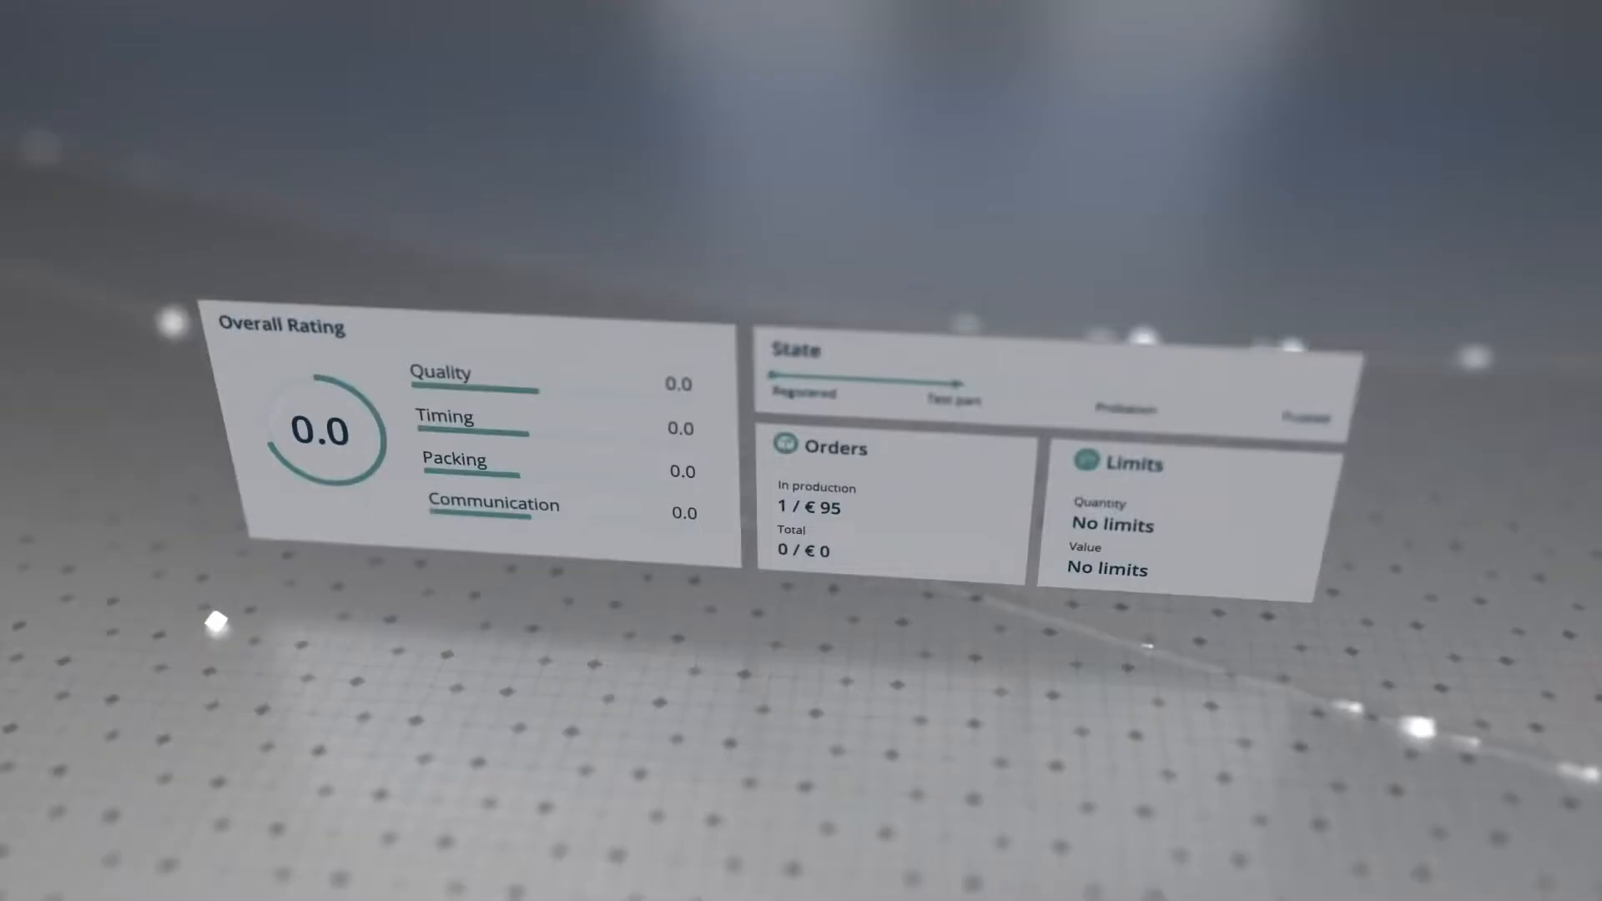